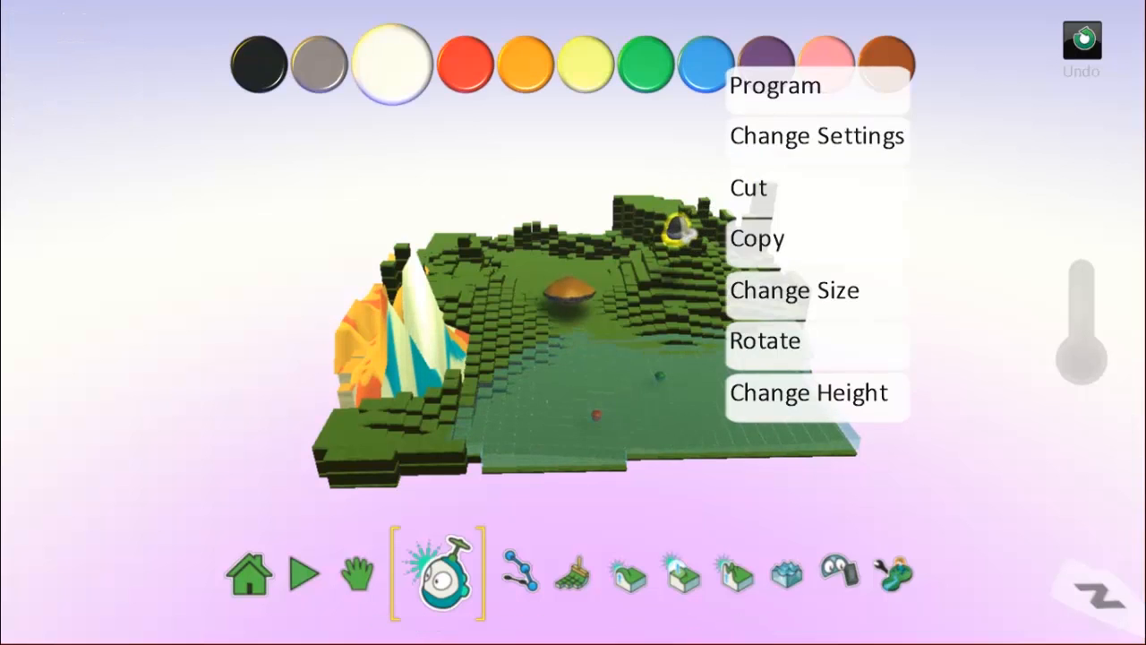
Open Kodu's program and begin rule 3: WHEN bump red apple, then its DO section.
left_click(776, 86)
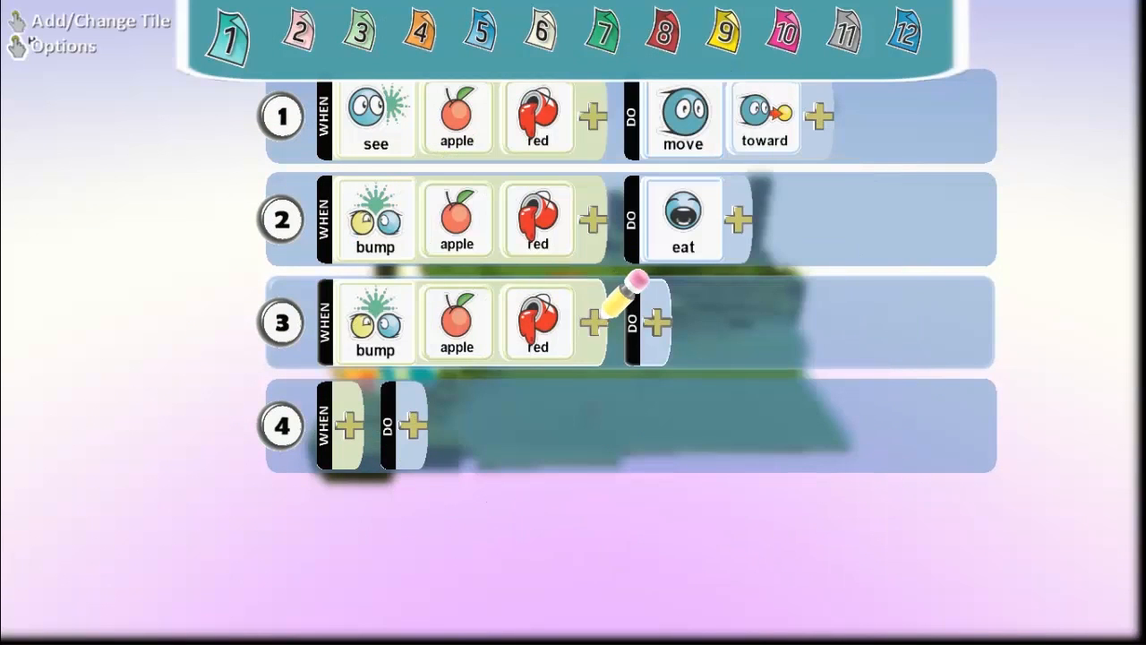
left_click(659, 322)
type("I LOVE")
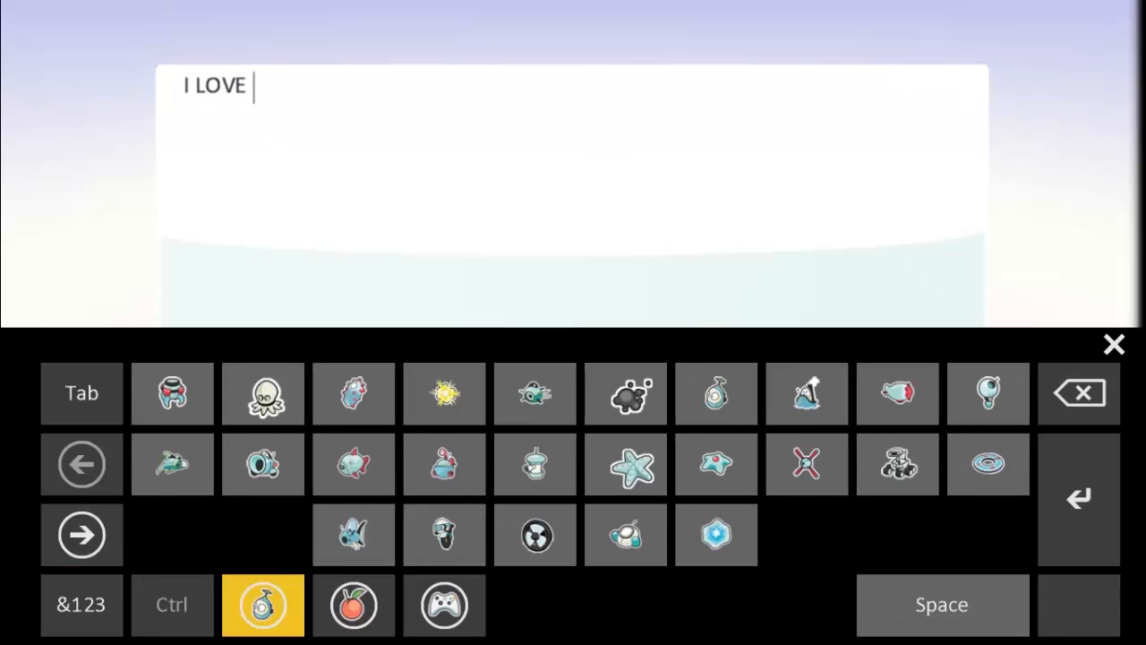
Make rule 3 say 'I LOVE' followed by the apple symbol and an 's'.
left_click(353, 606)
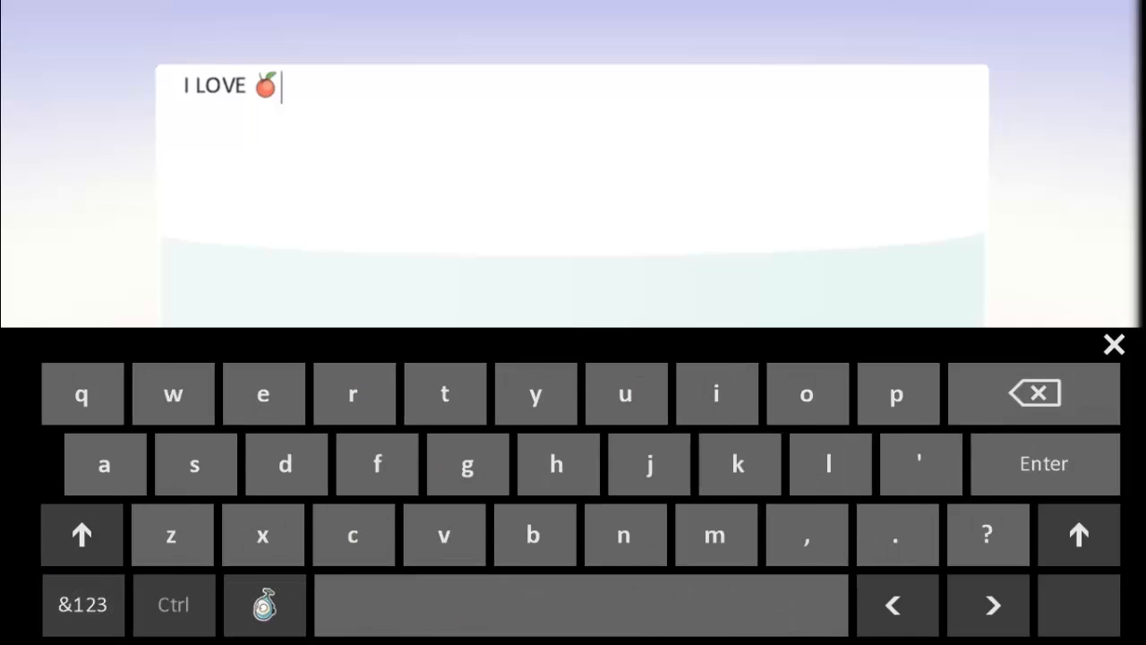
left_click(193, 464)
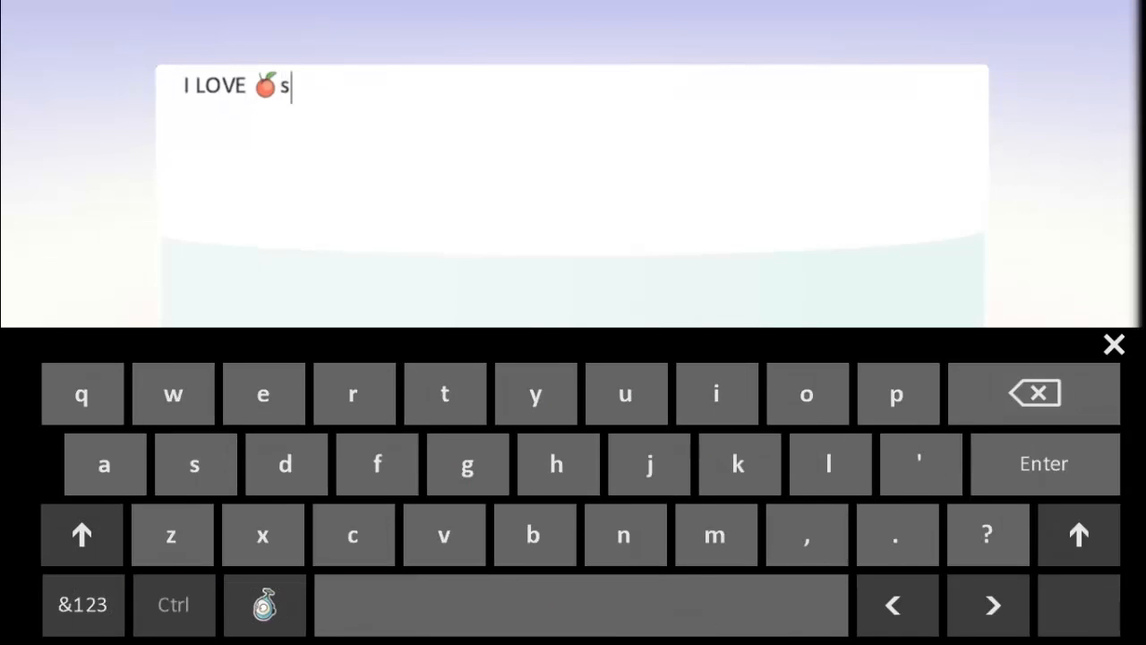